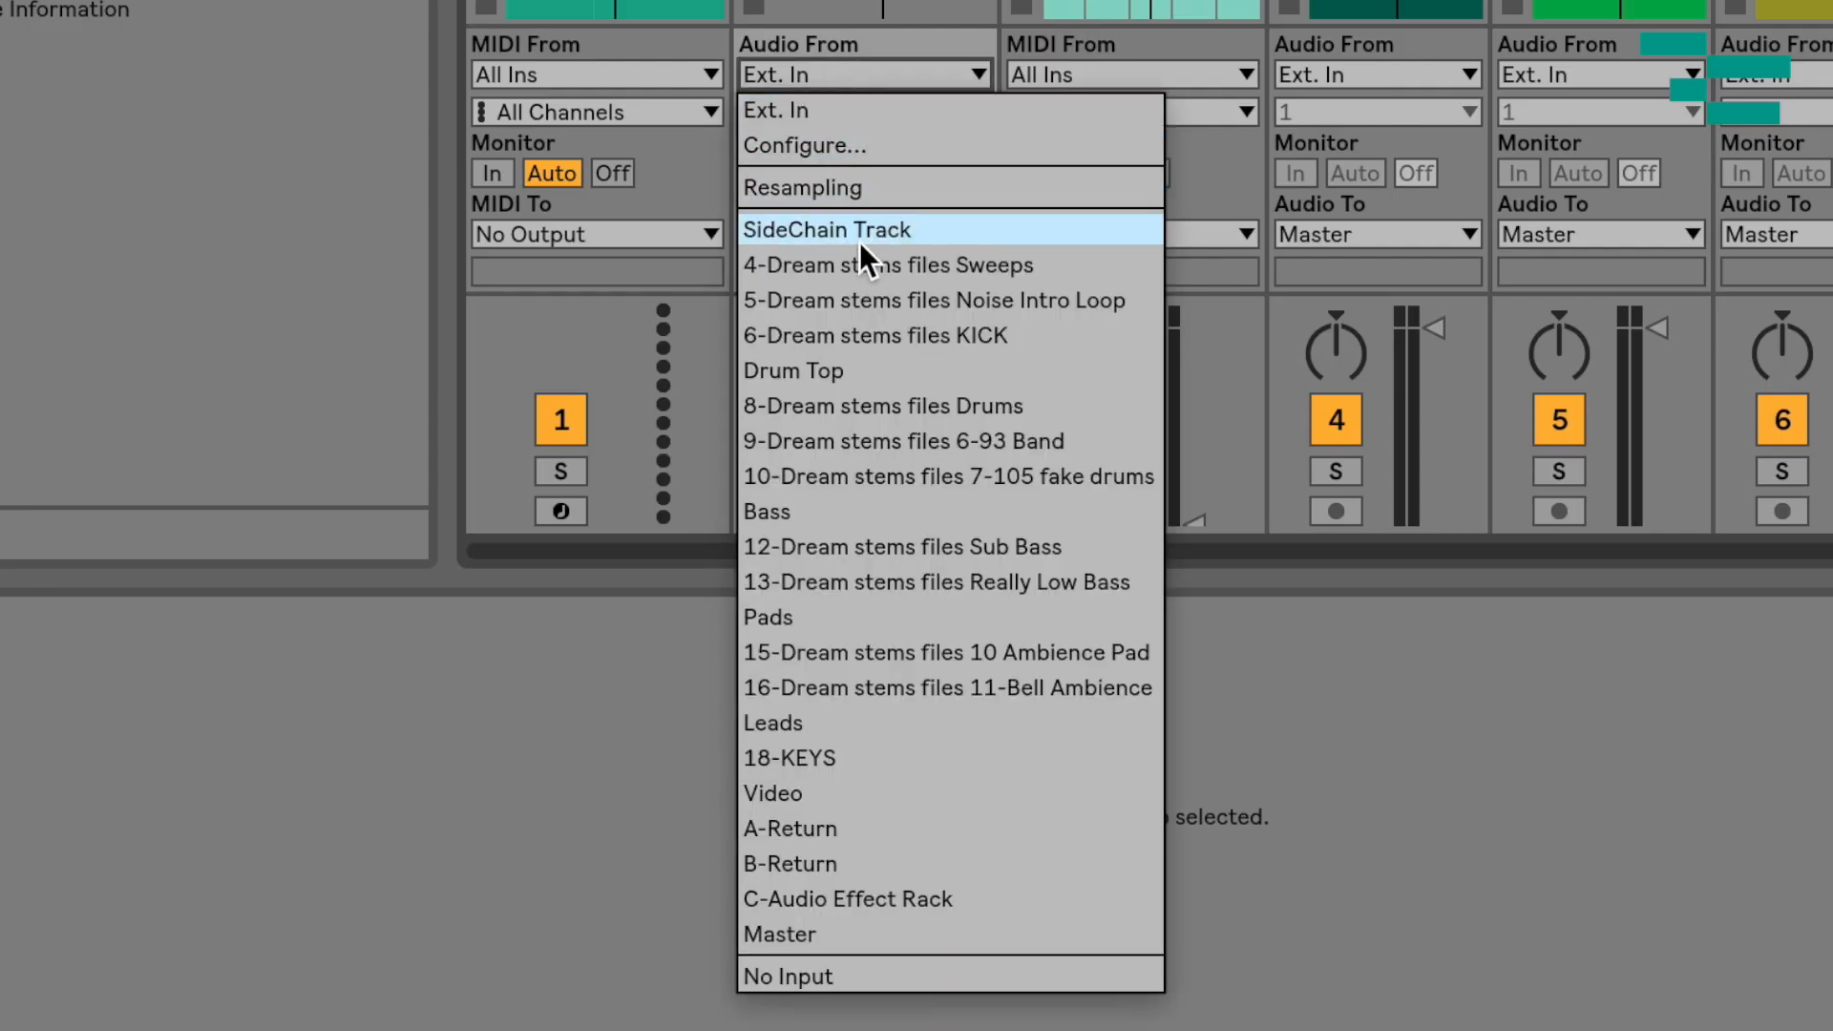
mouse_move(870, 245)
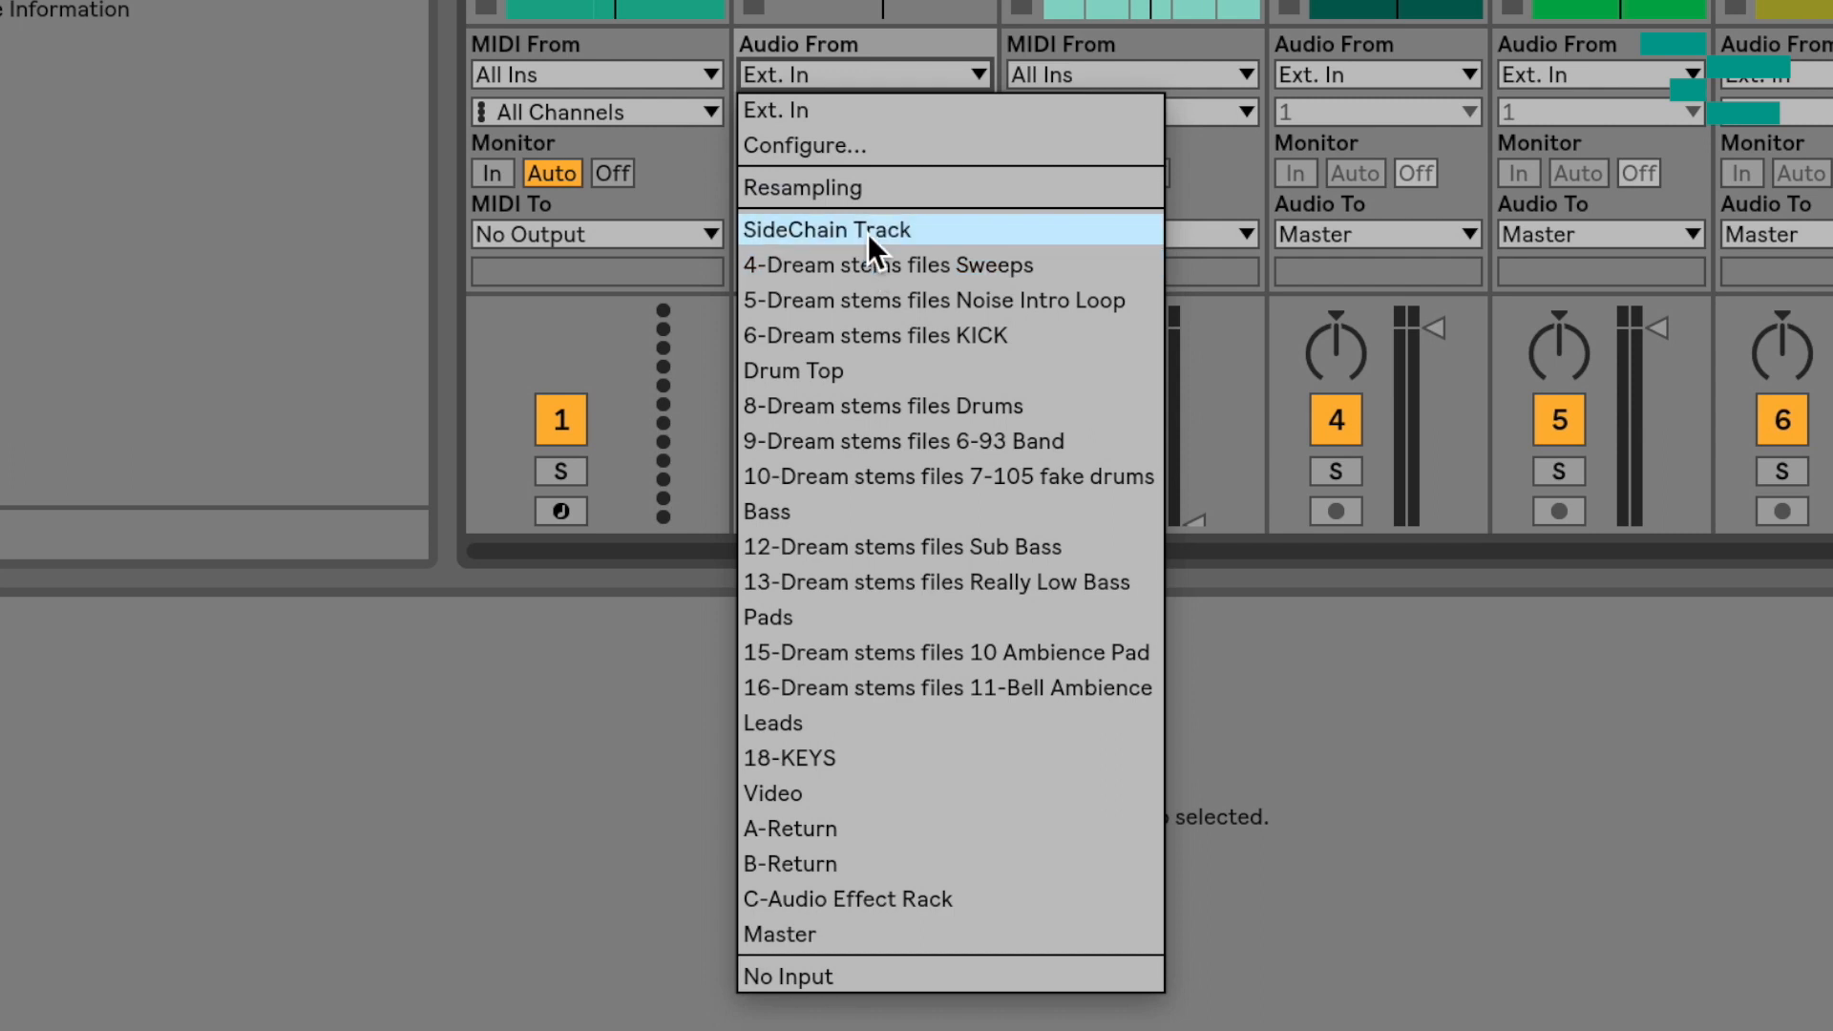
Step: Route the SideChain Track's audio into the TEMPO track as its input
click(827, 229)
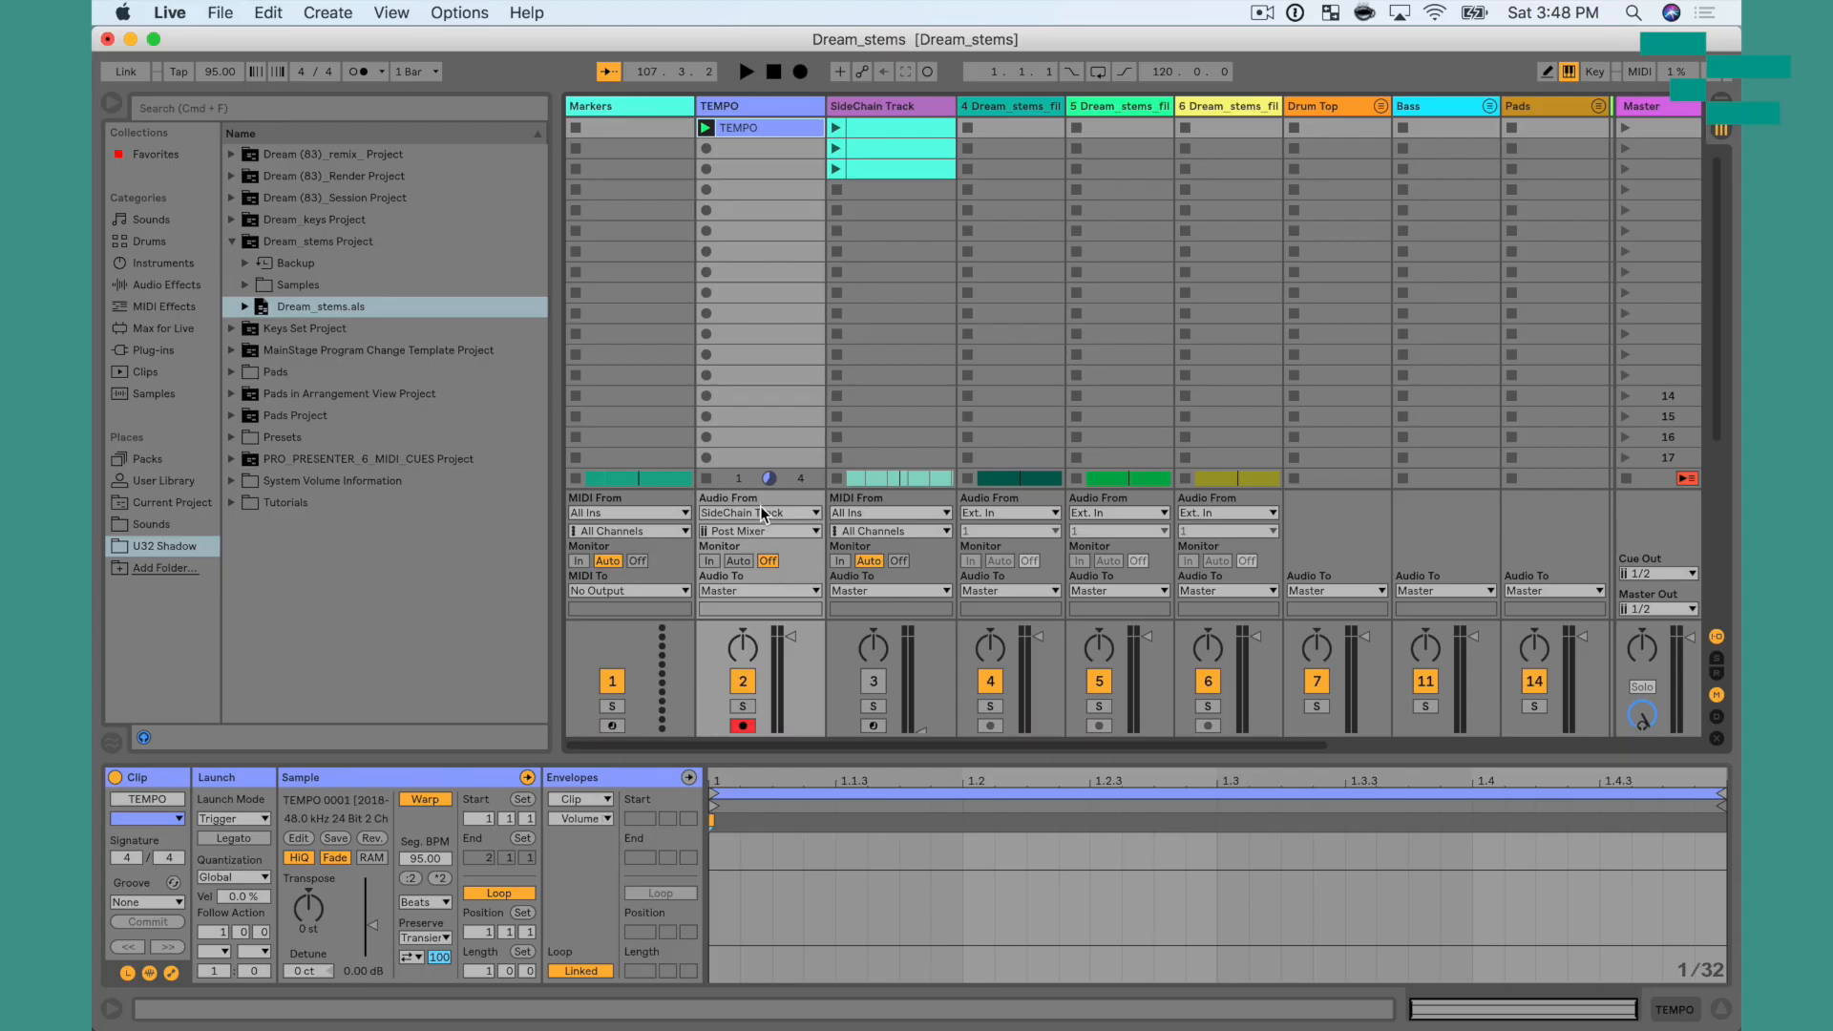
Step: Switch the TEMPO track's Audio From source to No Input
click(757, 512)
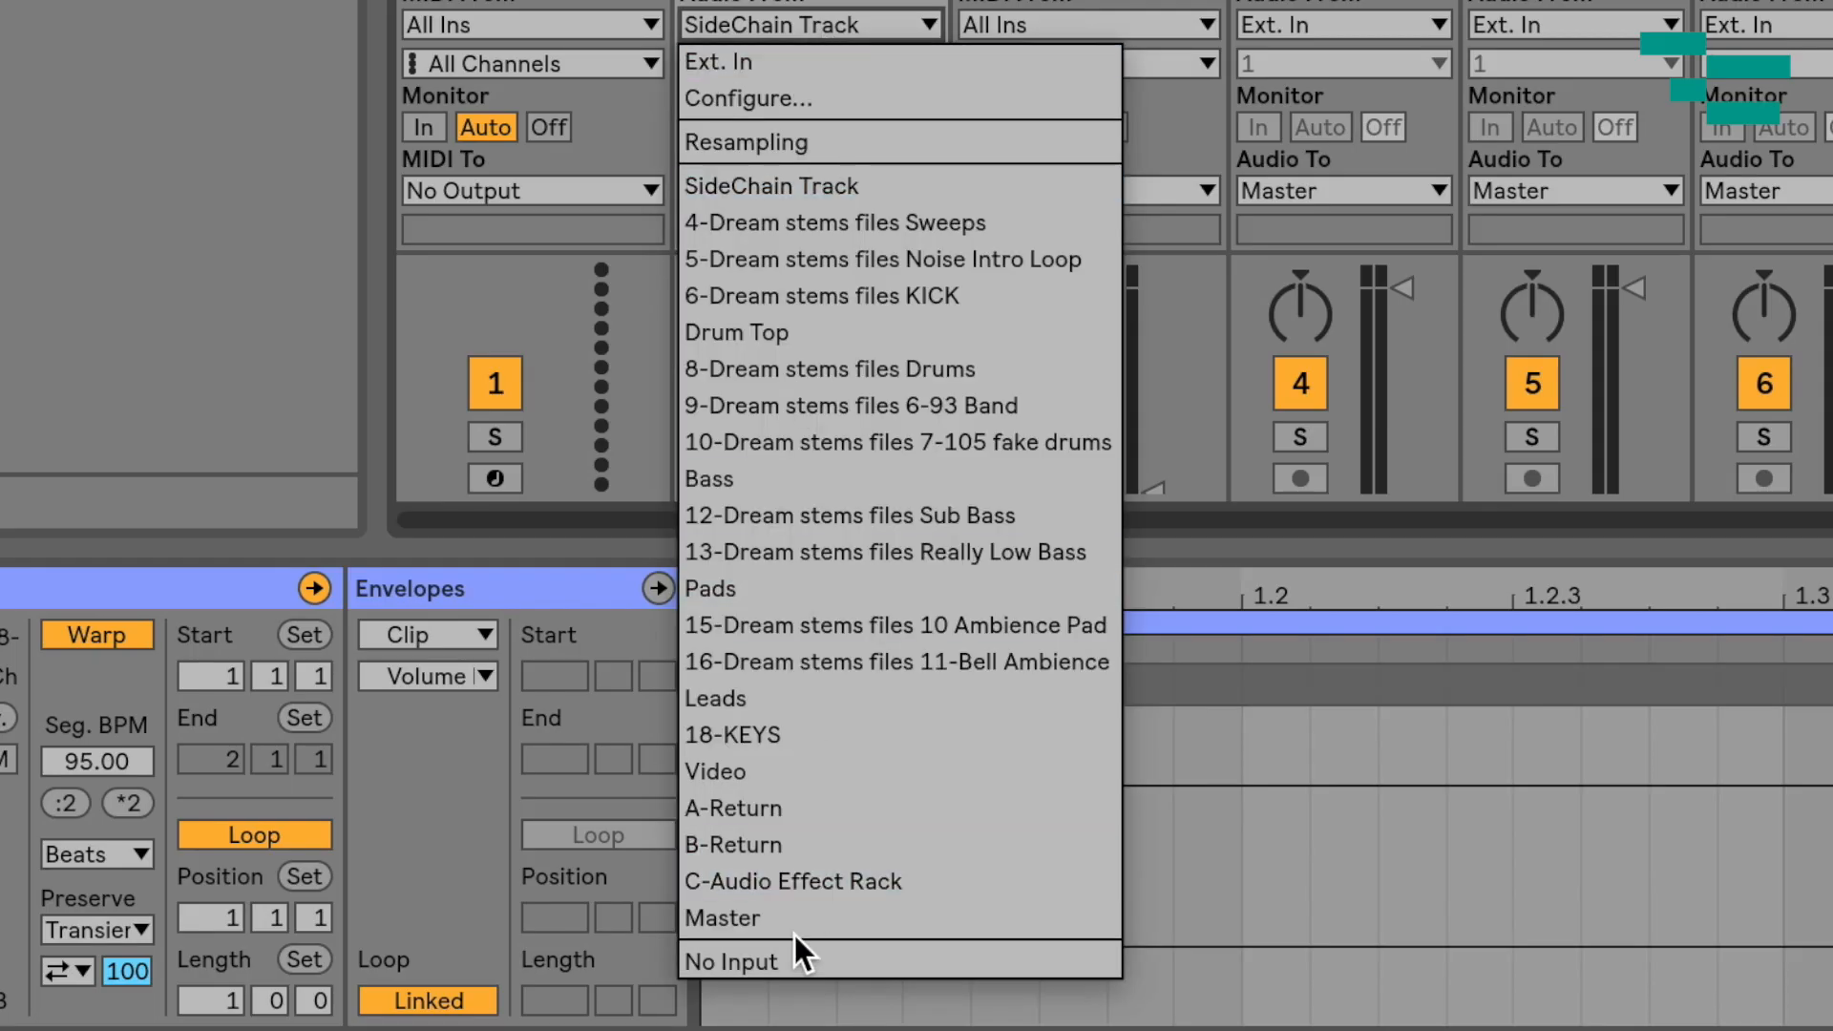
click(731, 962)
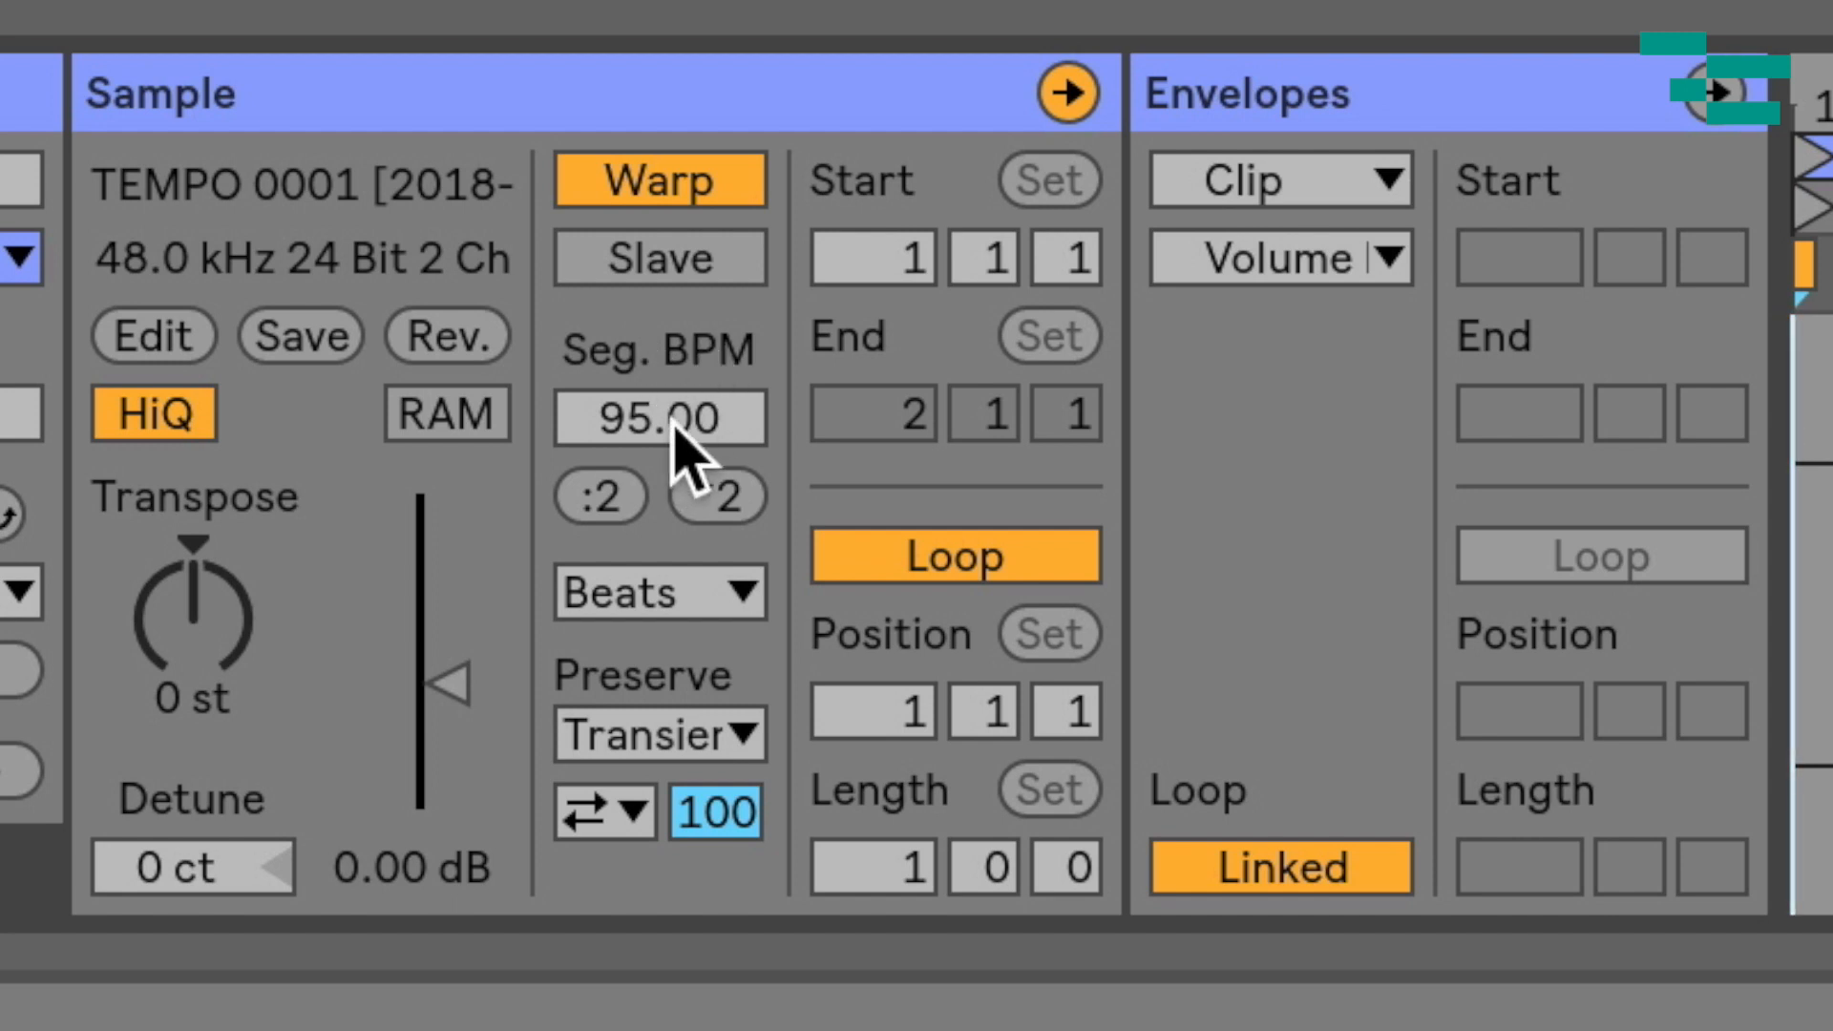
Step: Toggle the TEMPO clip's Slave button to Master so its 95 BPM sets the song tempo
click(658, 255)
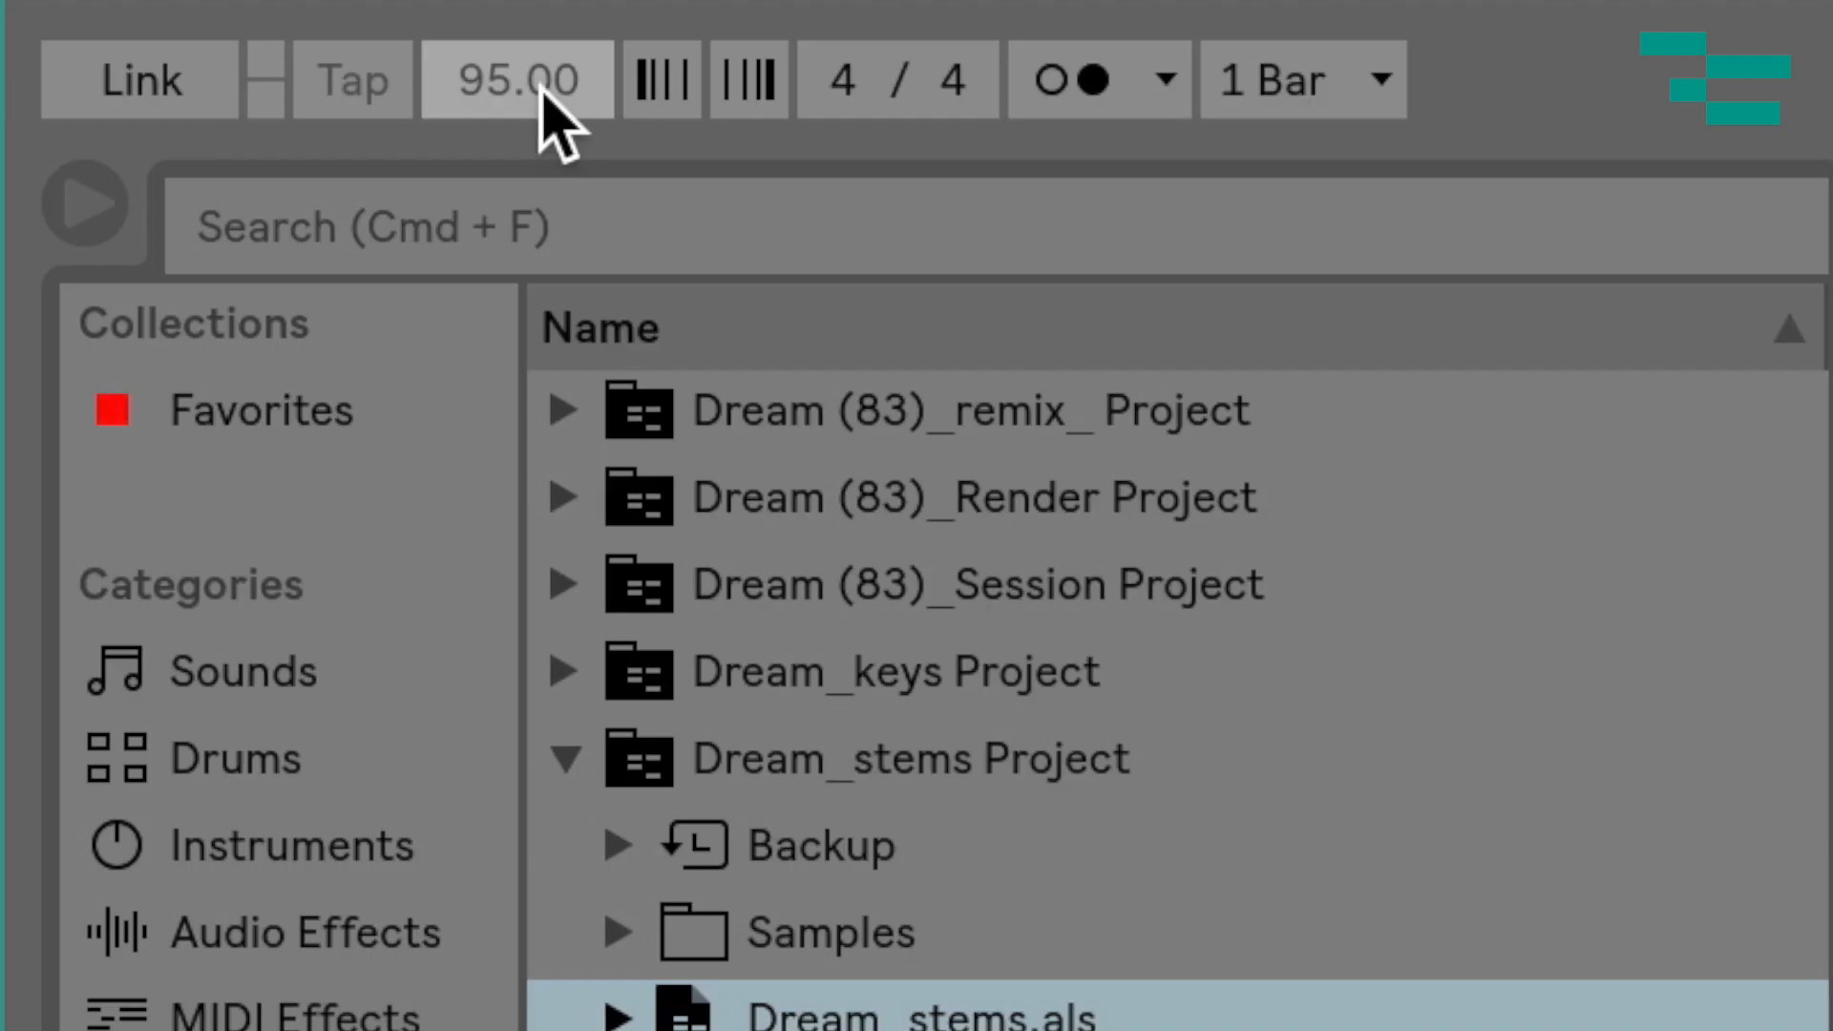
mouse_move(514, 129)
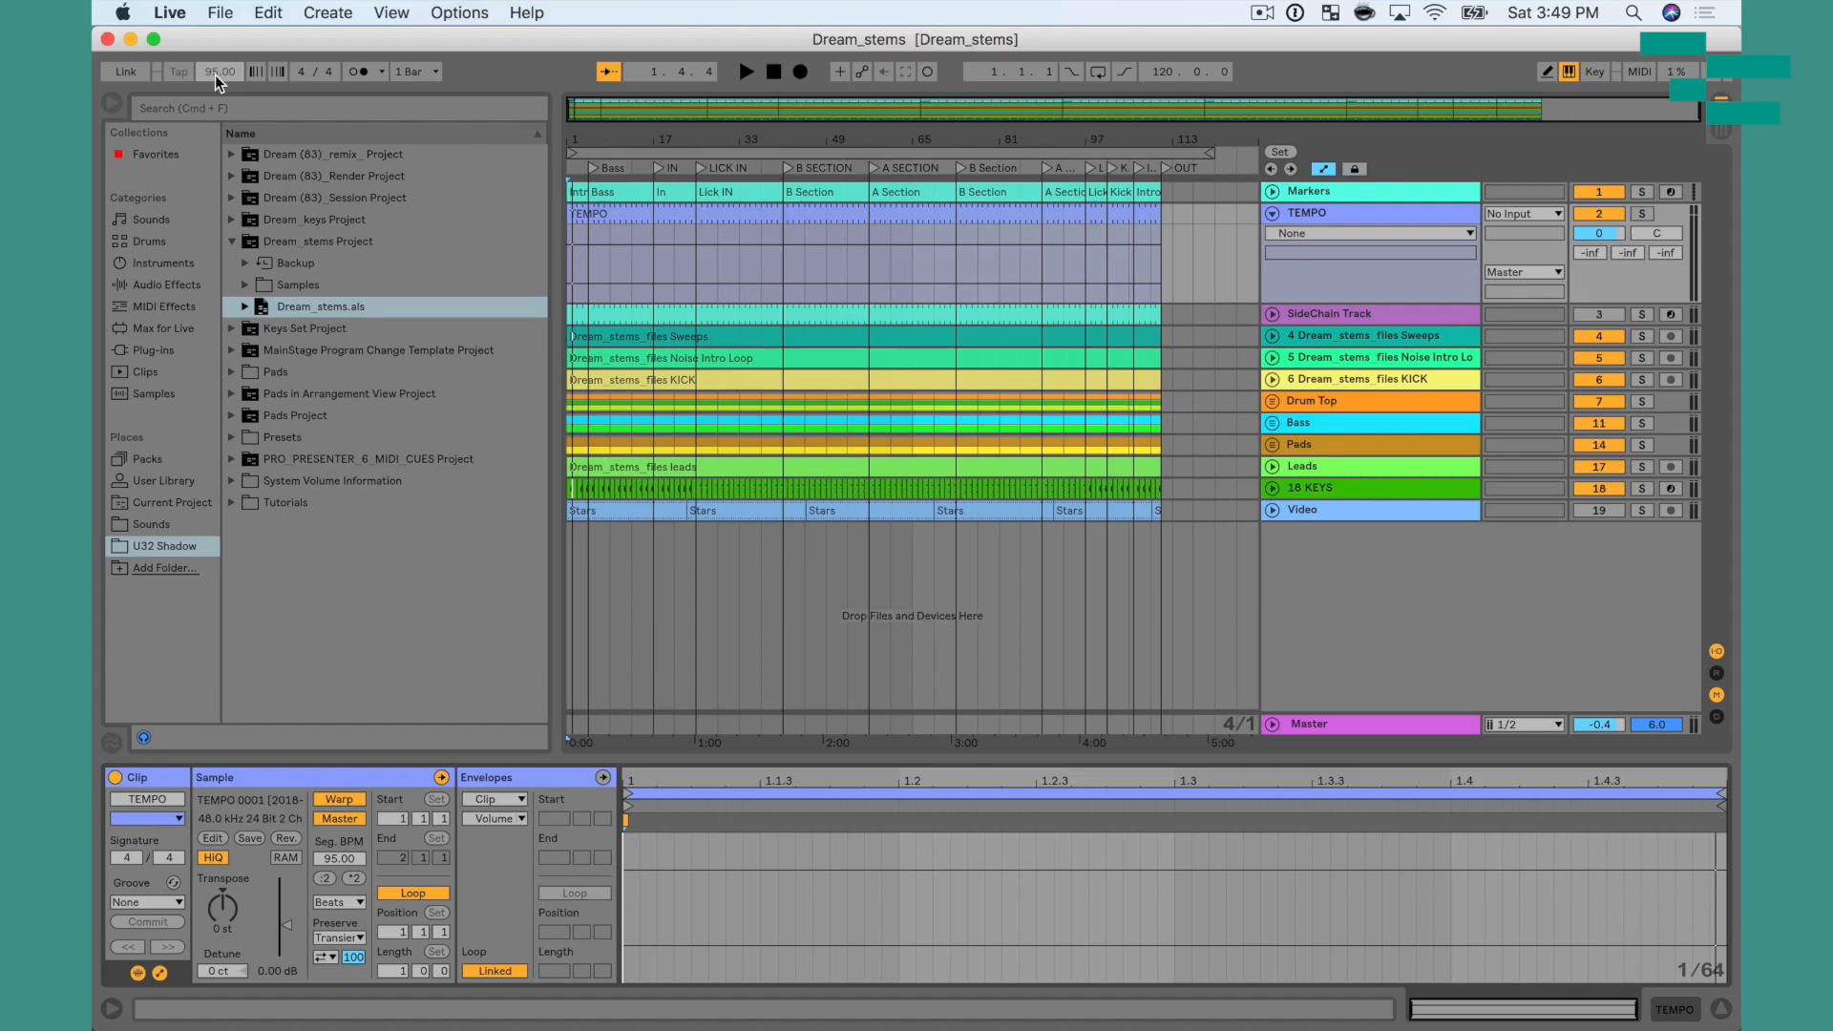
Step: Create a new Live Set and load Dream_stems.als from the browser
click(219, 13)
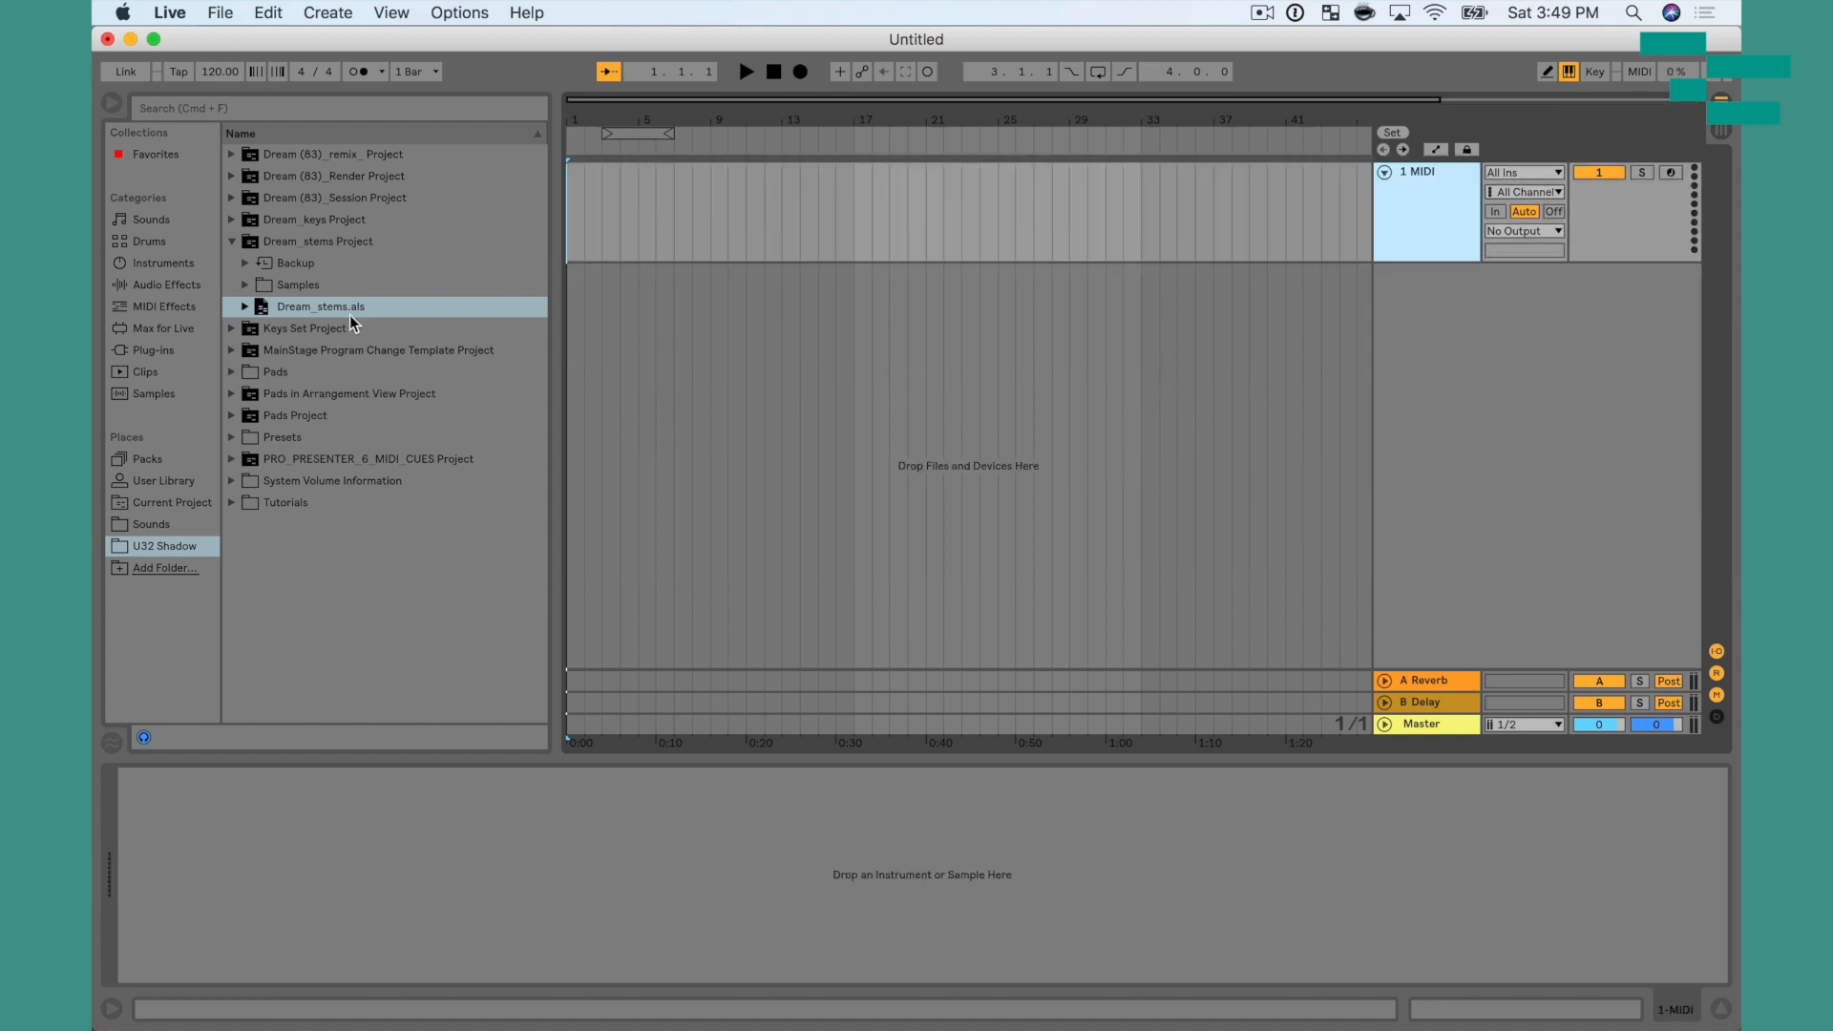
double_click(320, 307)
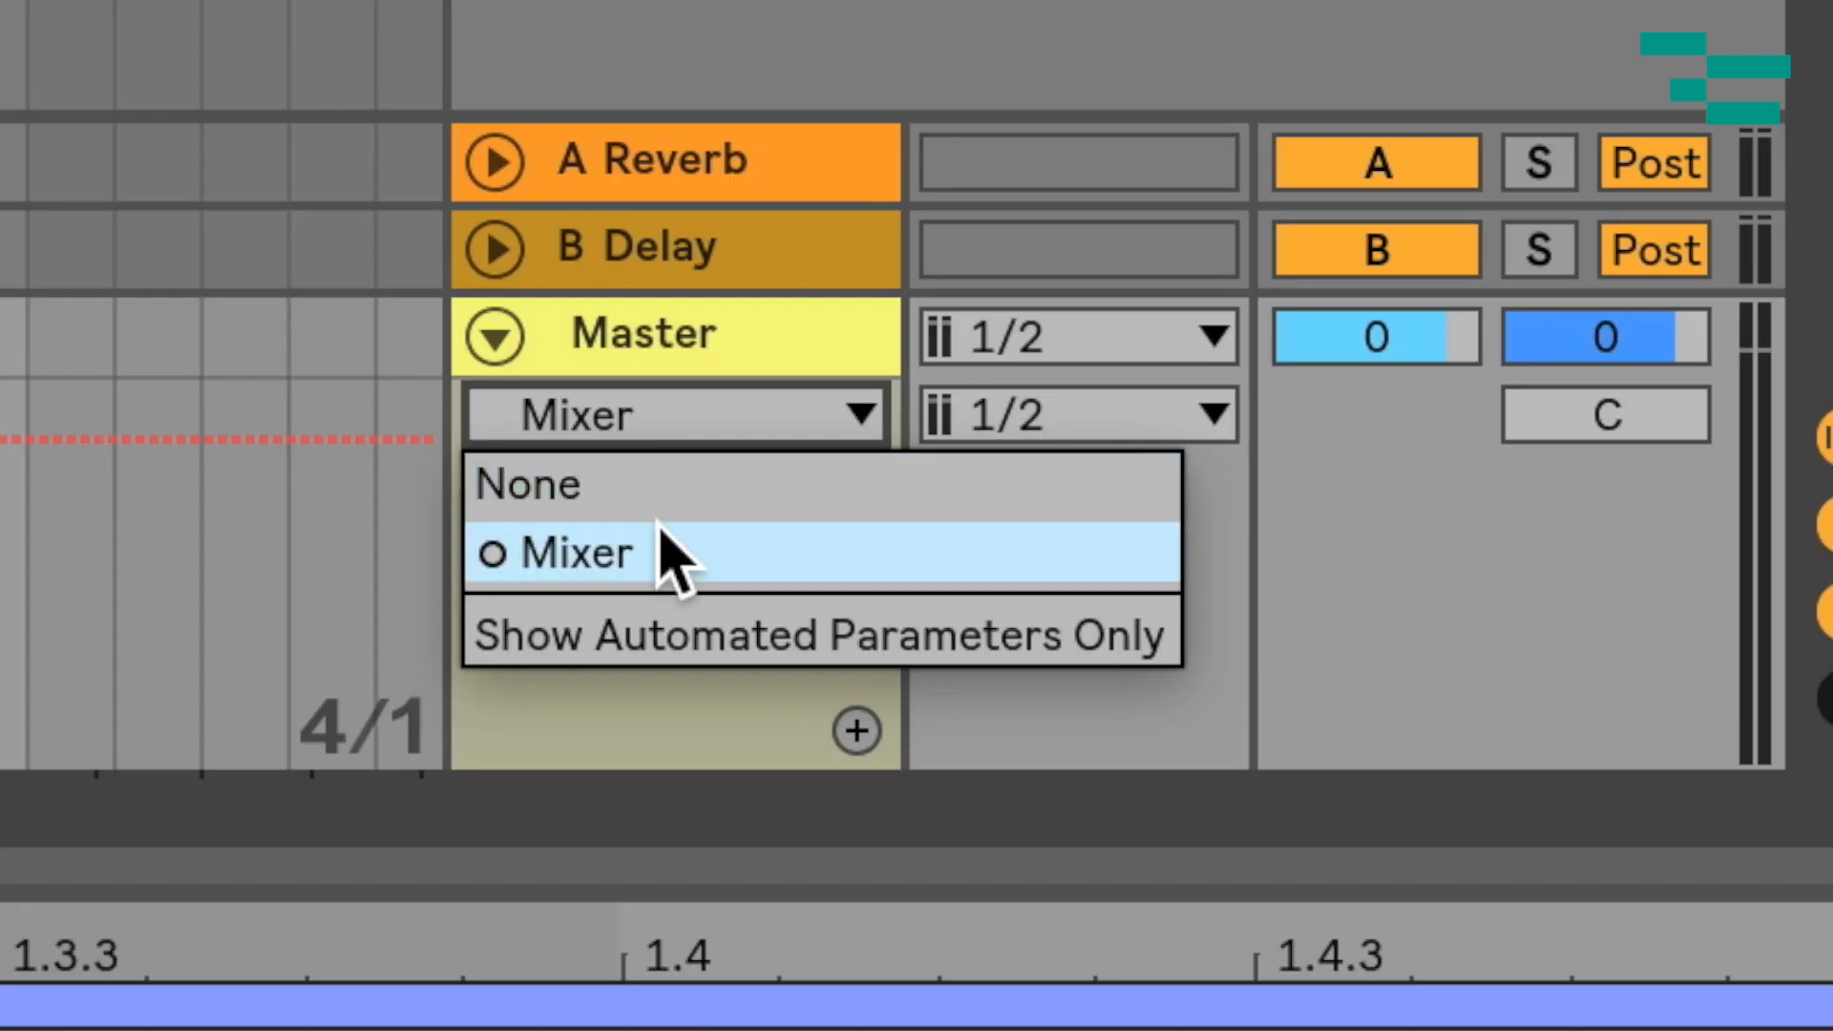
Step: Choose Mixer in the Master track's automation chooser to reach the Song Tempo envelope
click(573, 552)
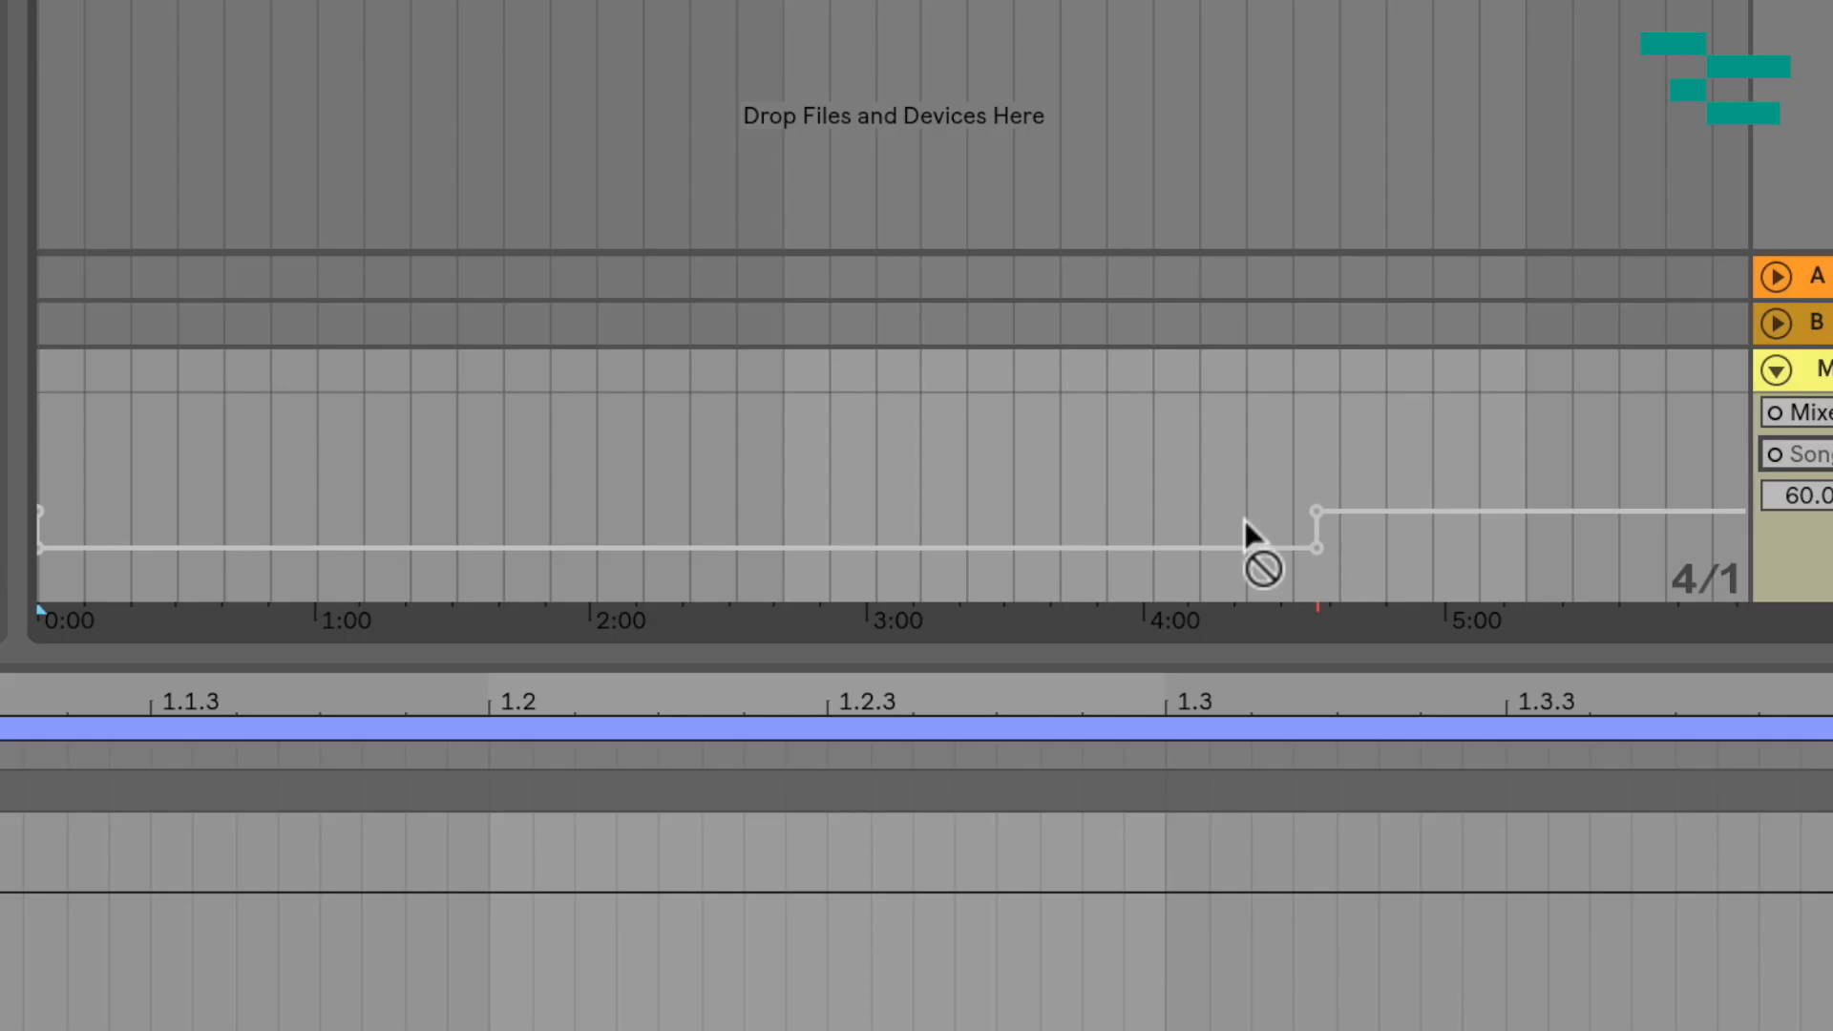
mouse_move(1338, 344)
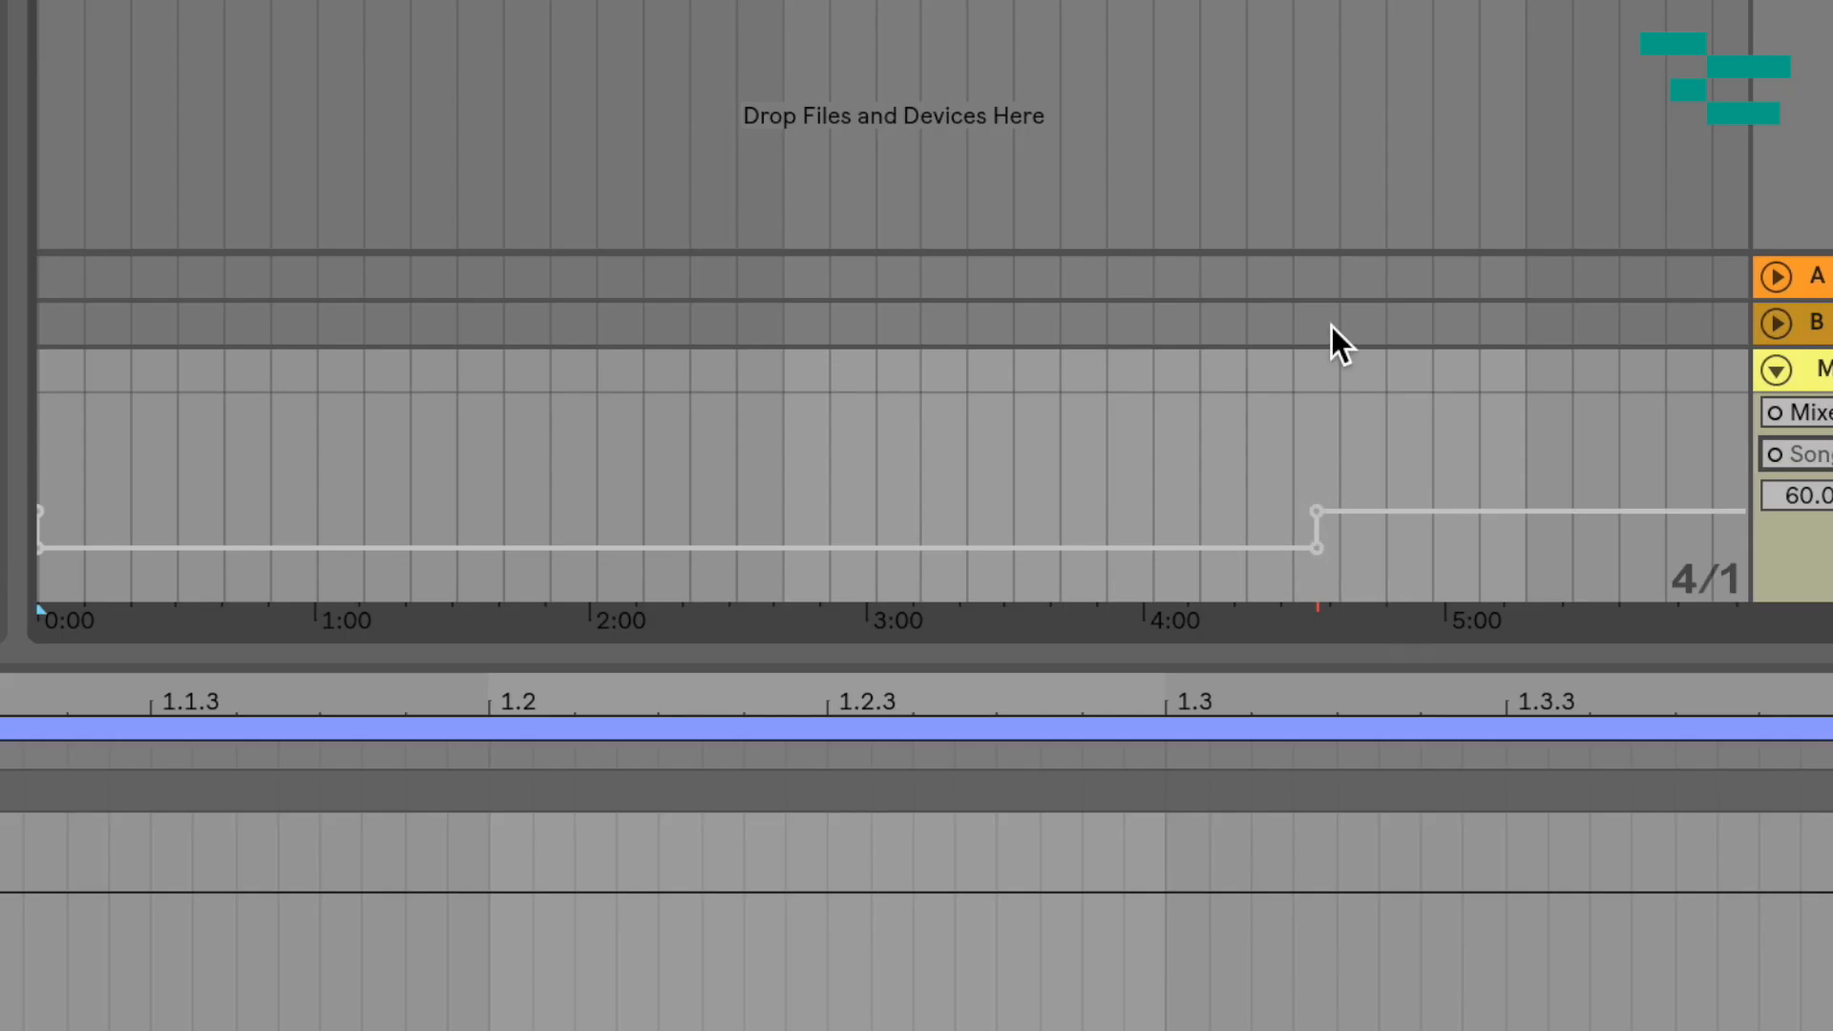